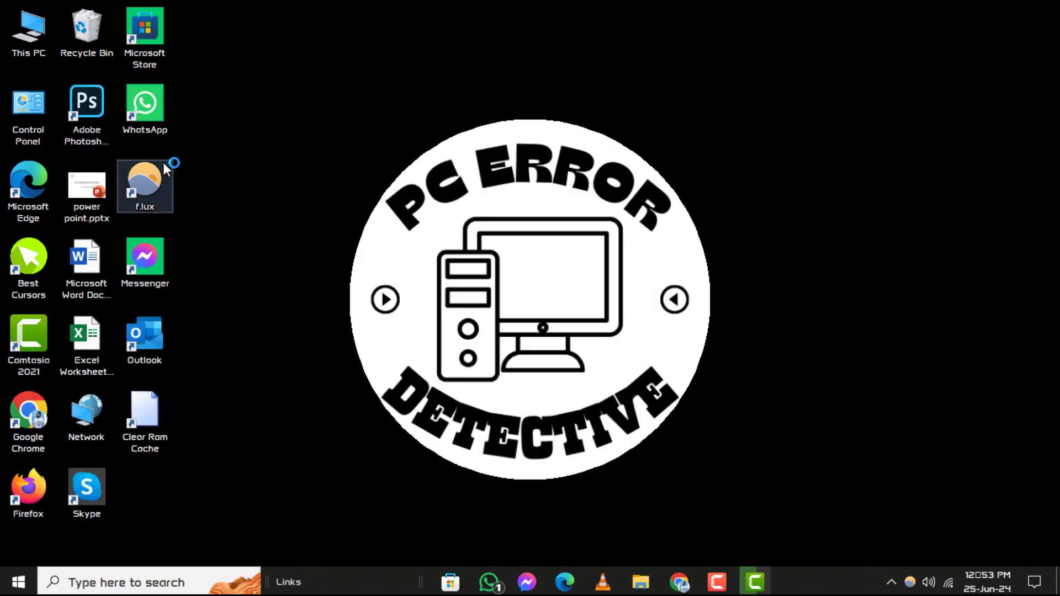
Step: Reach the optional Windows features list from Control Panel's Programs category
double_click(28, 109)
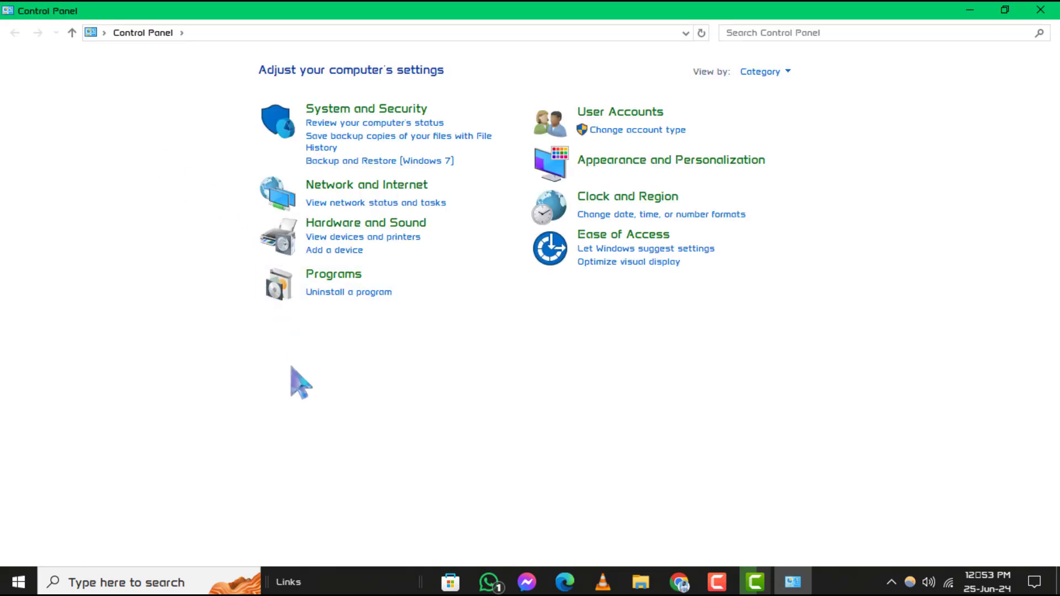
mouse_move(311, 381)
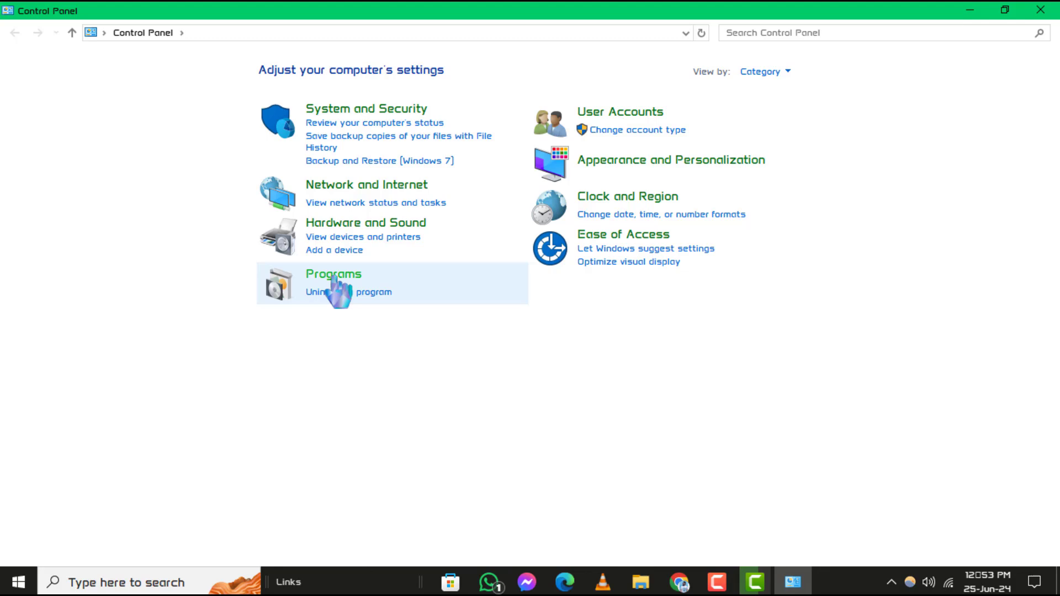
left_click(333, 273)
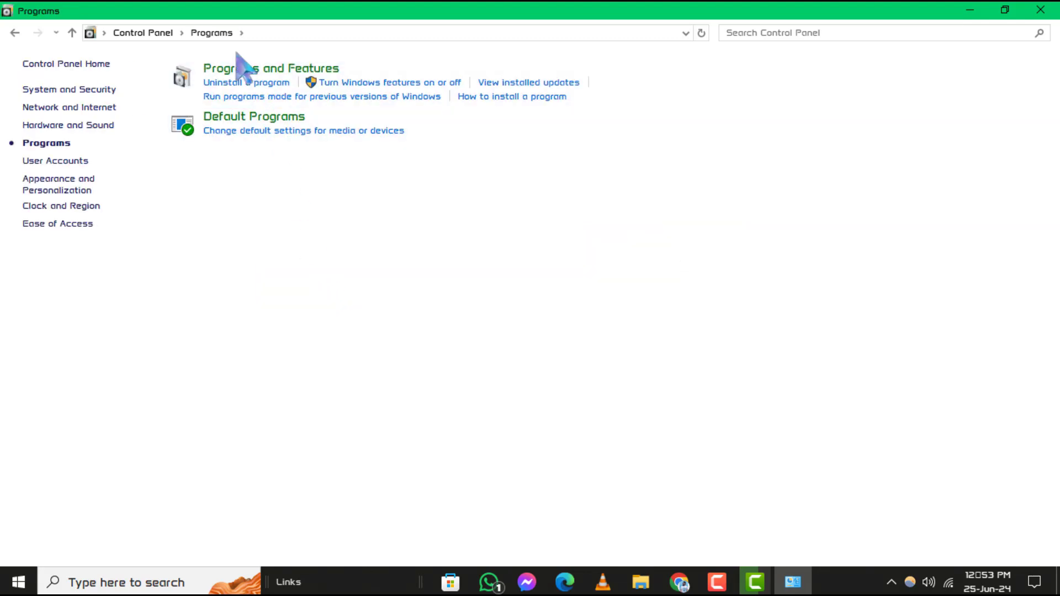
mouse_move(392, 98)
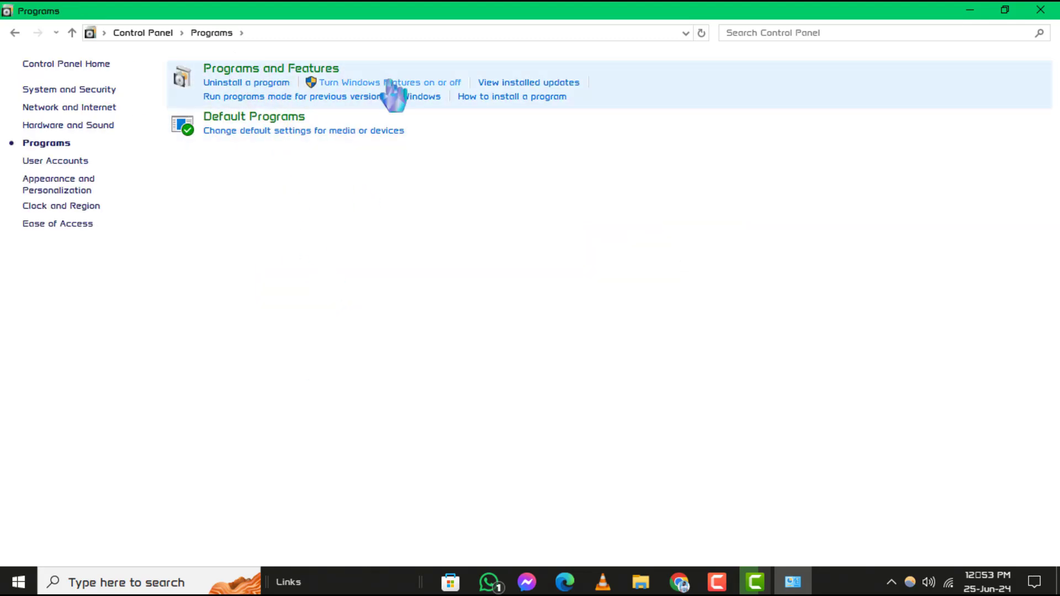
left_click(388, 82)
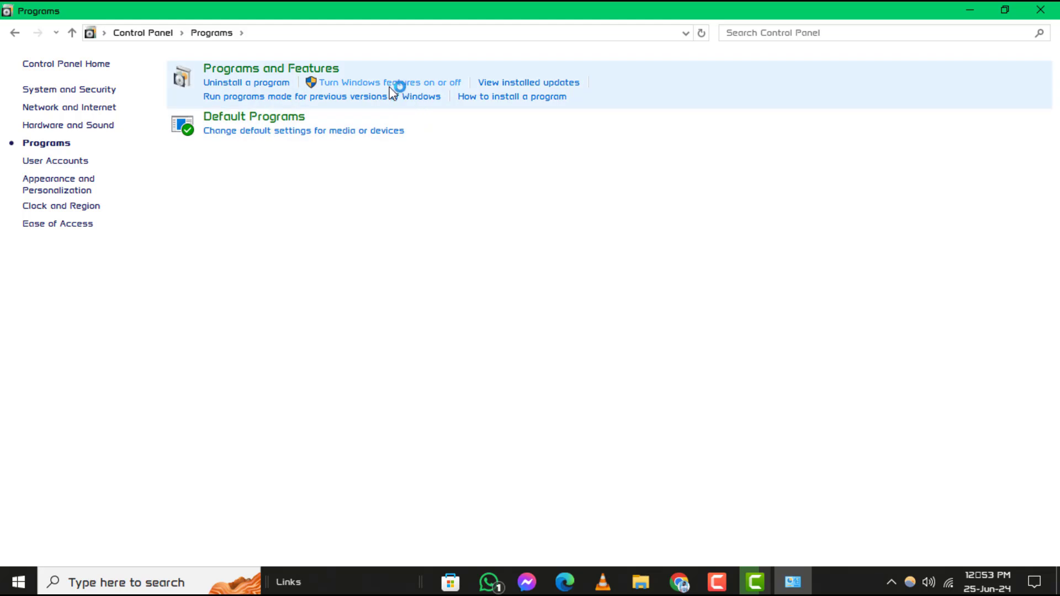
Step: Expand Hyper-V and clear its check box so Management Tools and Platform are all off
left_click(387, 82)
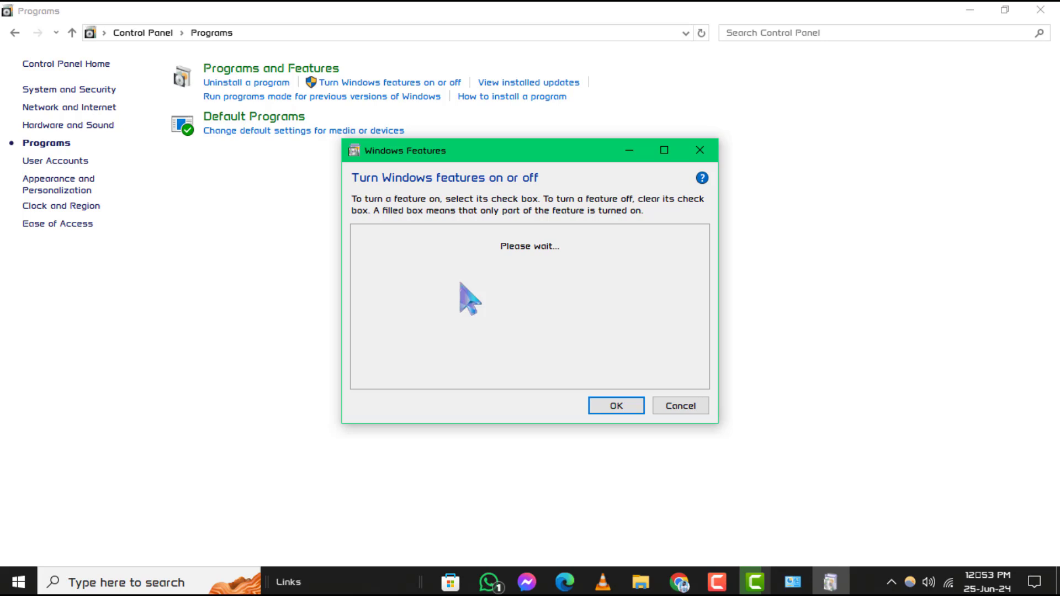
left_click(412, 329)
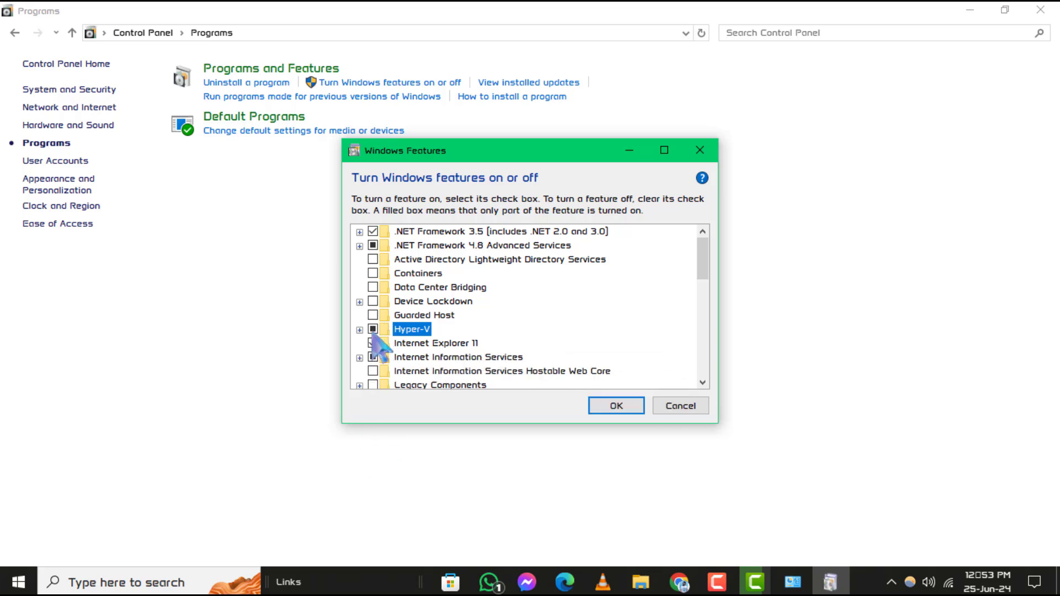
left_click(360, 329)
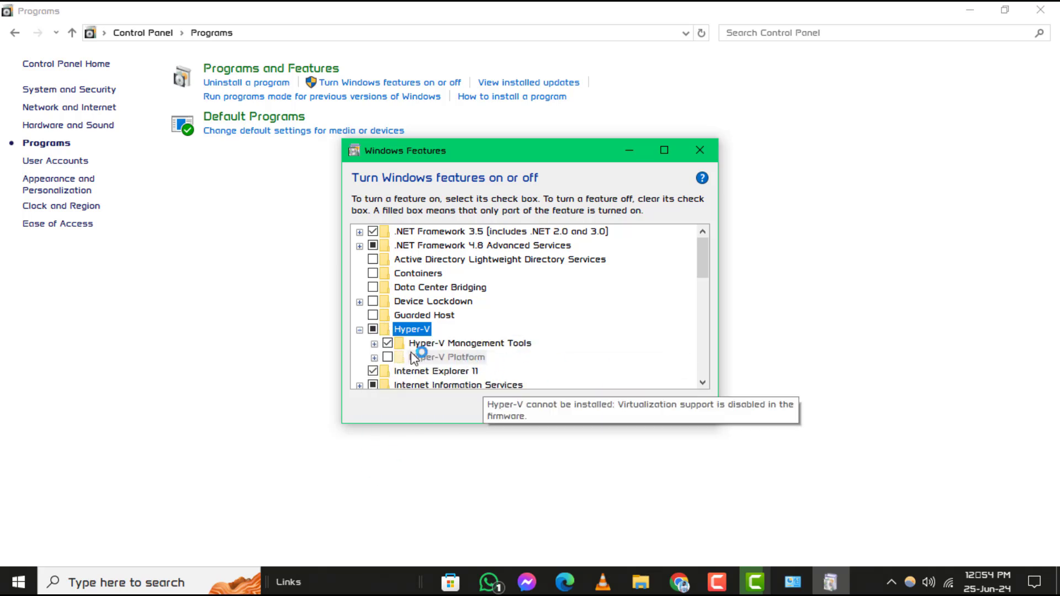
left_click(388, 342)
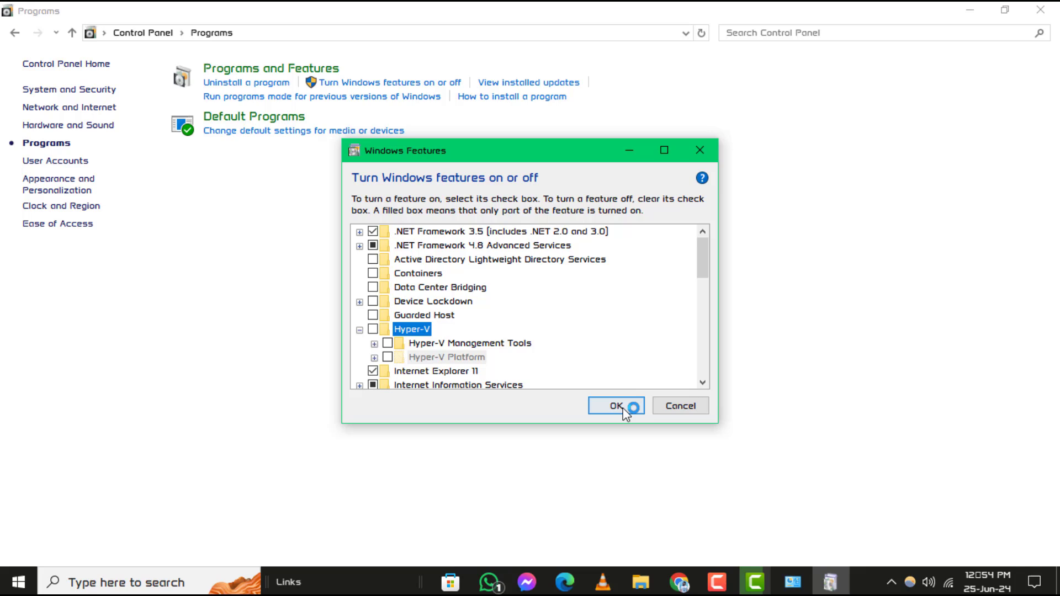